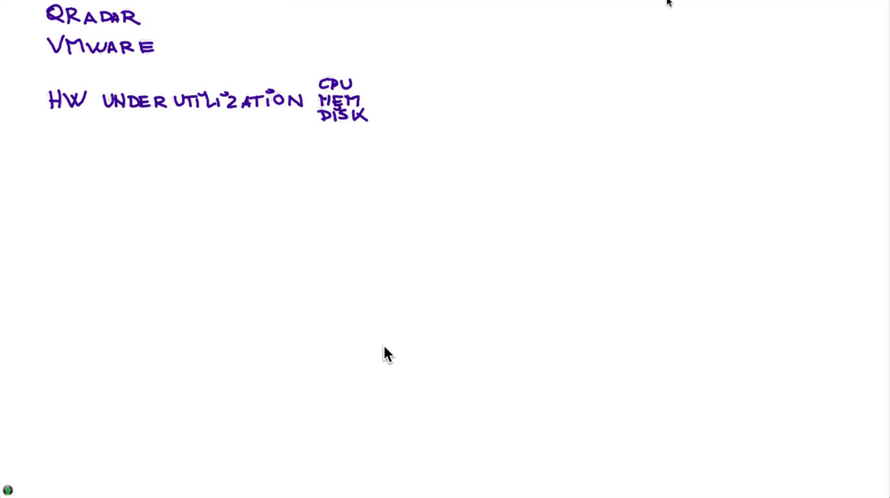
Step: Handwrite SCALABILITY and BACKUPS/MANAGEMENT under the HW underutilization line of the VMware list
{"action": "type", "text": "SCALABILITY"}
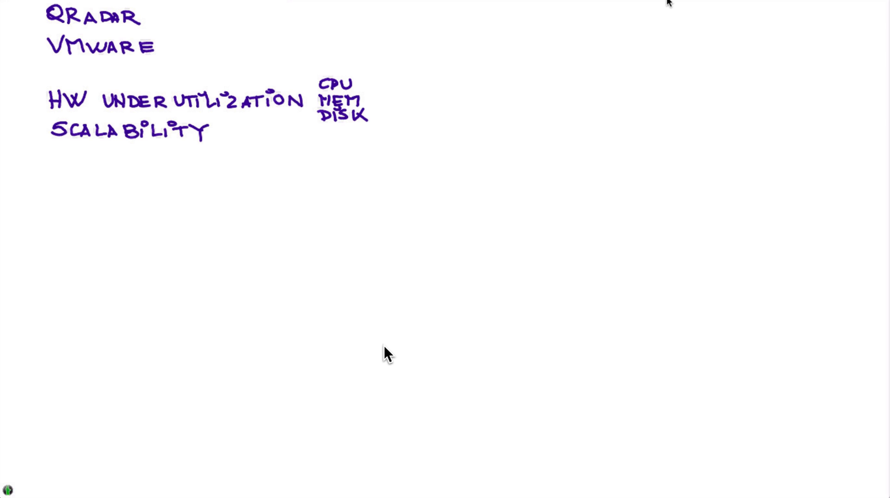
{"action": "type", "text": "BACKUPS/MANAGEMENT"}
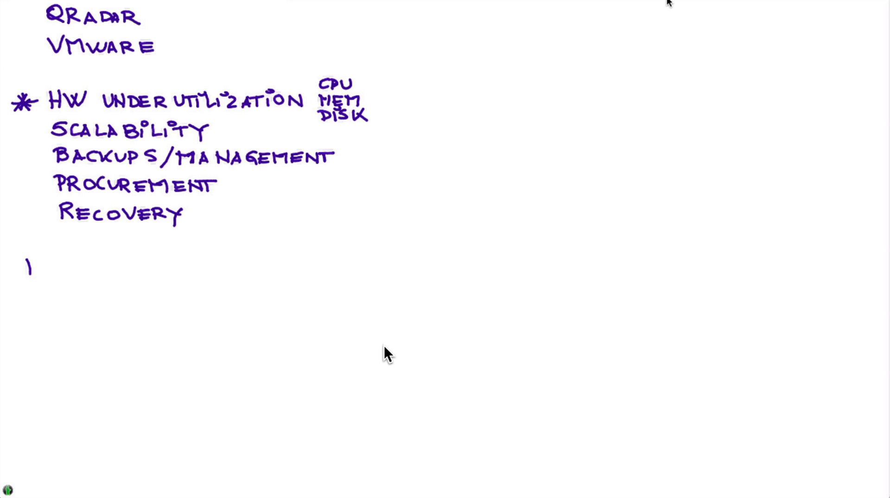
Step: Write a starred QRadar appliances note with EP/FP/console braced as REQUIRE IOP
{"action": "left_click", "coordinate": [30, 267]}
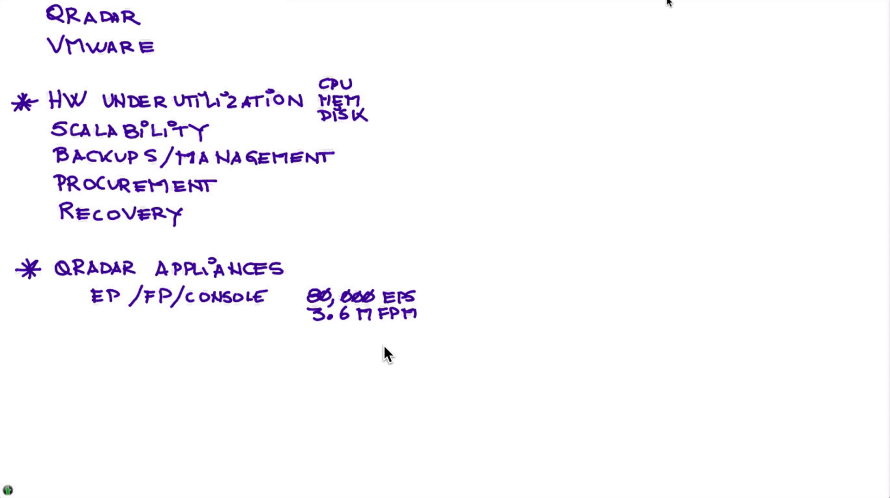
{"action": "left_click_drag", "start_coordinate": [96, 313], "coordinate": [199, 314]}
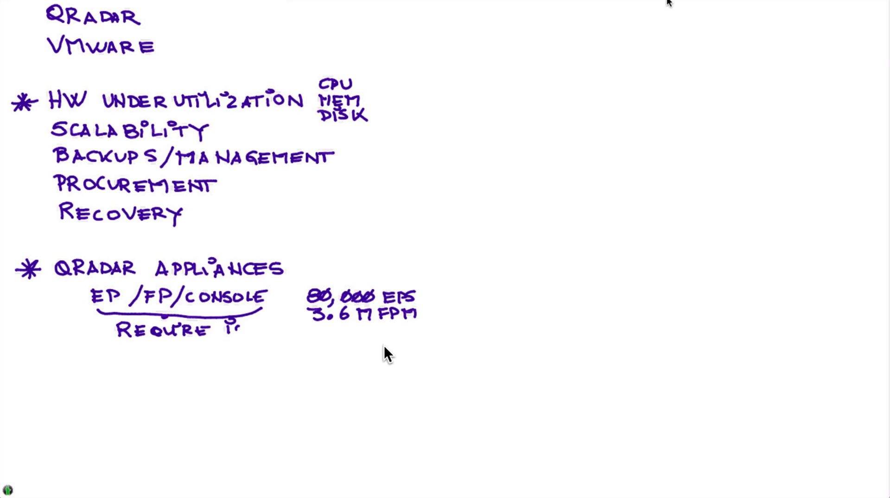
{"action": "type", "text": "OP"}
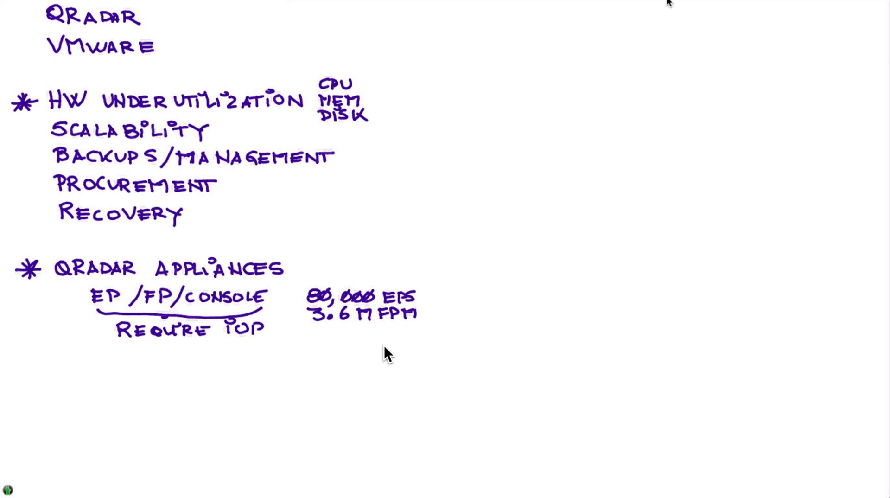
Step: Write the XX48 spec list, tick the 10,000 IOPS and 2000 MBs B/W lines, and circle 80,000 EPS / 3.6M FPM
{"action": "type", "text": "XX"}
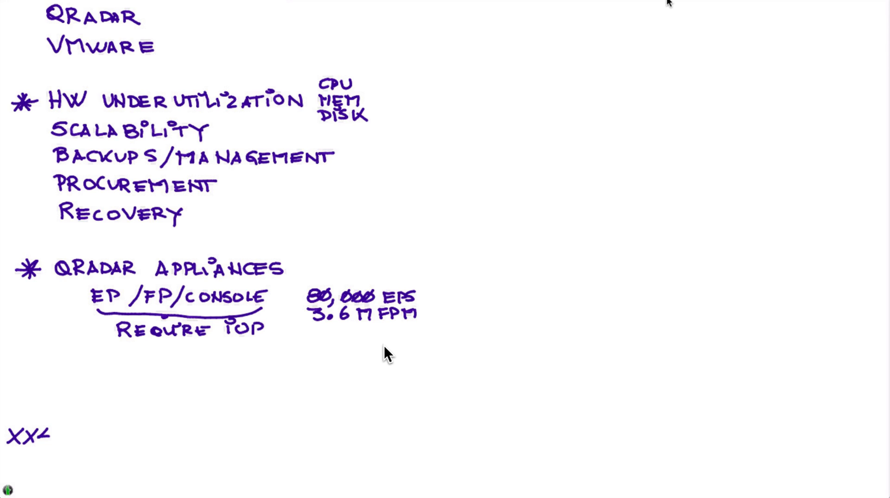
{"action": "type", "text": "48"}
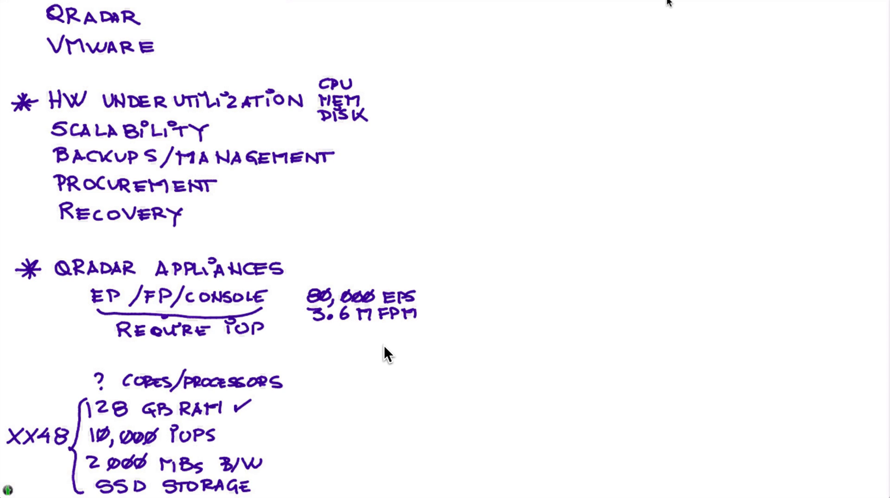
{"action": "left_click_drag", "start_coordinate": [228, 428], "coordinate": [238, 441]}
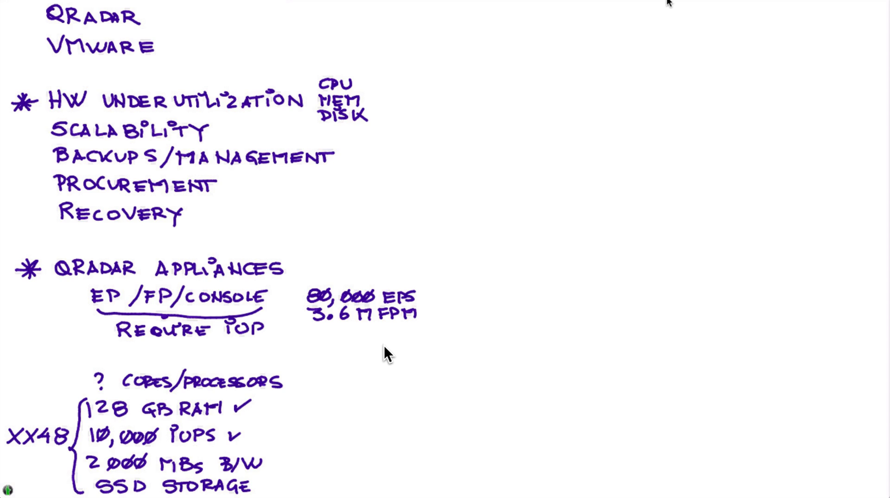
{"action": "left_click", "coordinate": [279, 462]}
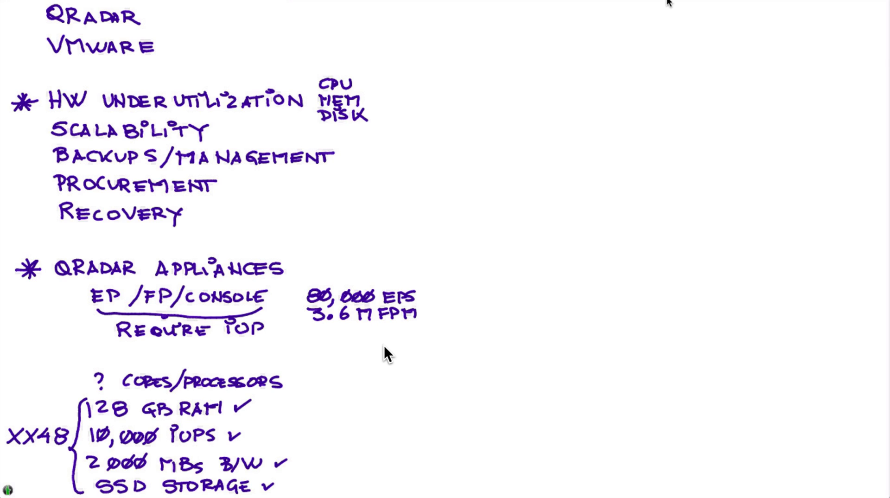
{"action": "left_click_drag", "start_coordinate": [398, 272], "coordinate": [363, 341]}
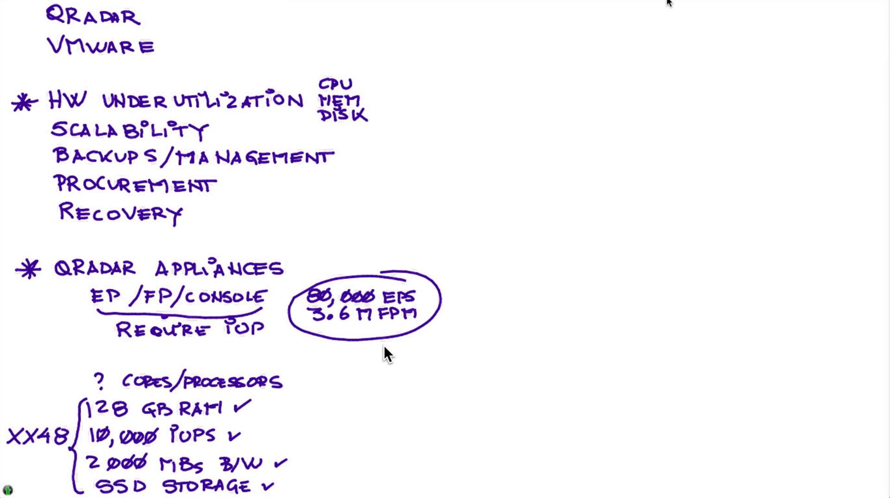
Step: Draw a right bracket beside the specs and an empty box below the QROC cloud
{"action": "left_click_drag", "start_coordinate": [310, 391], "coordinate": [310, 489]}
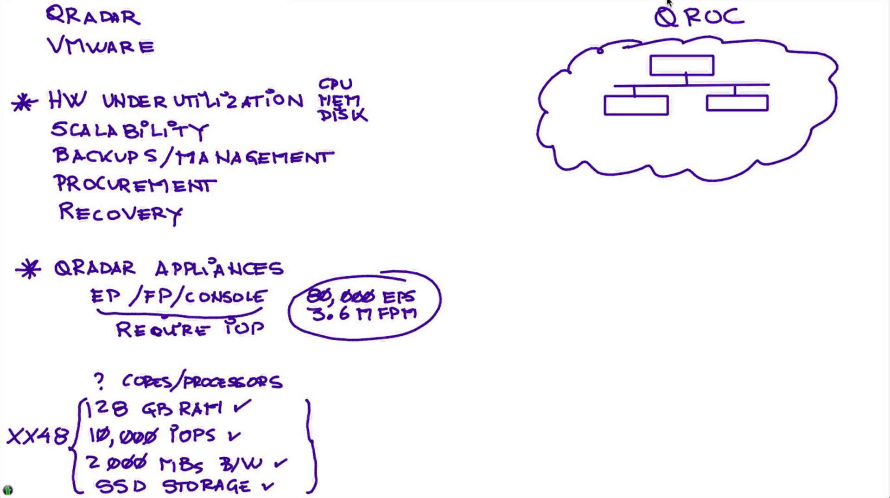
{"action": "left_click_drag", "start_coordinate": [593, 254], "coordinate": [637, 276]}
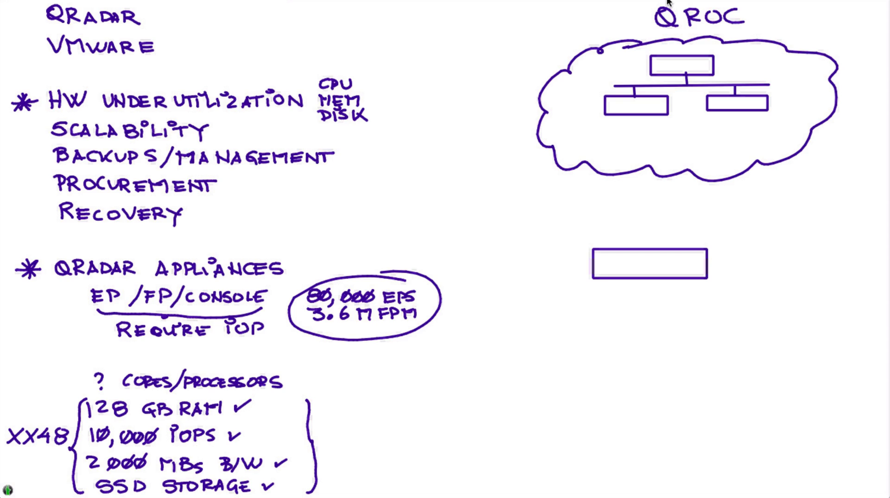
Step: Connect the lower box to the QROC cloud, label it DATA GATEWAY and draw branch lines beneath it
{"action": "left_click_drag", "start_coordinate": [645, 165], "coordinate": [650, 252]}
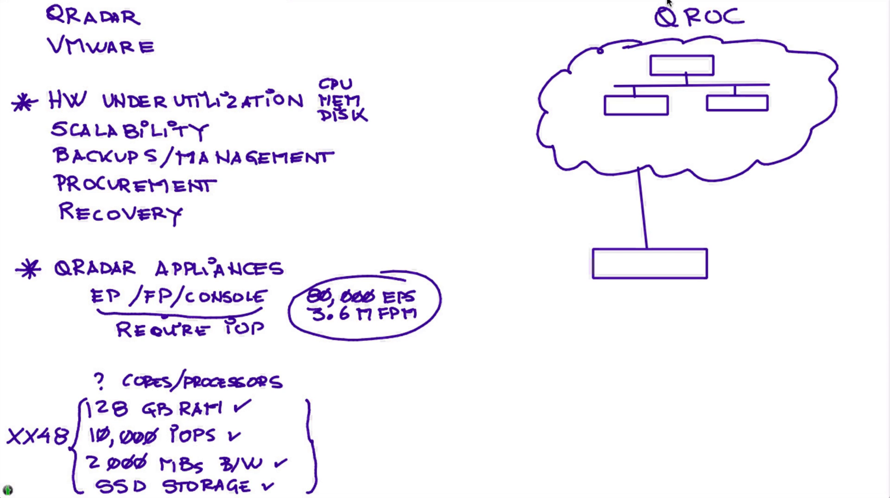
{"action": "type", "text": "D"}
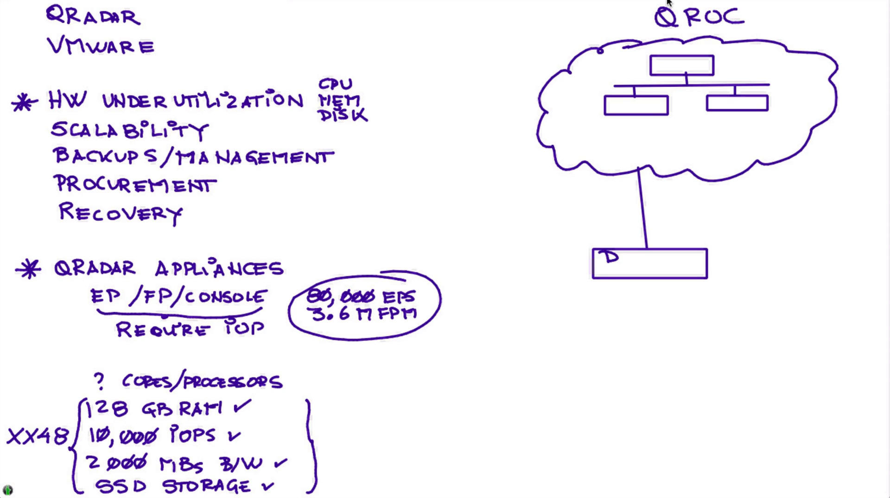
{"action": "type", "text": "DATA"}
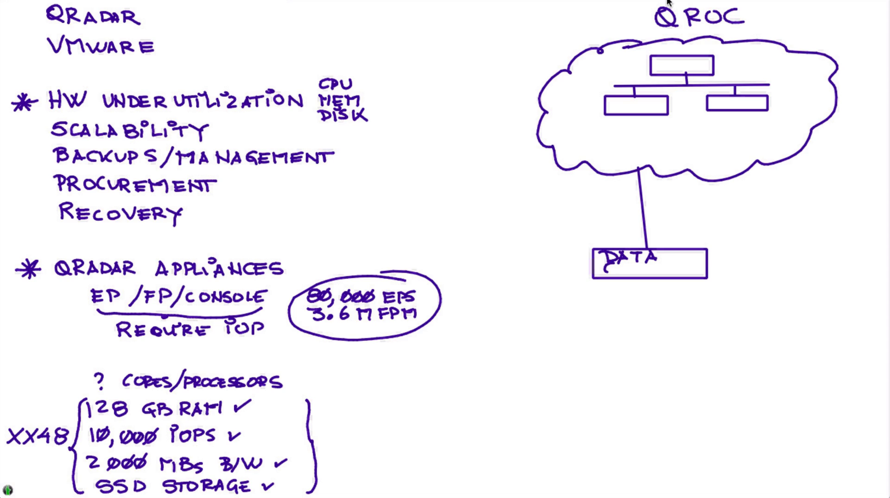
{"action": "type", "text": "GATE"}
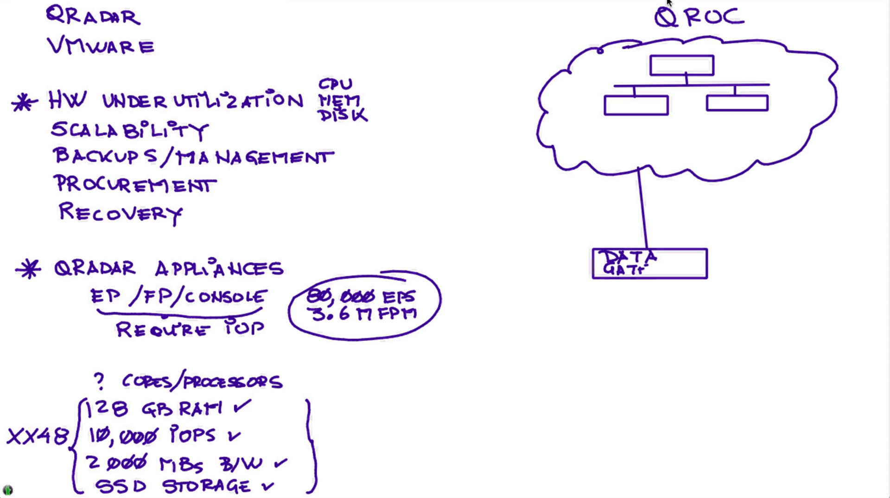
{"action": "type", "text": "WAY"}
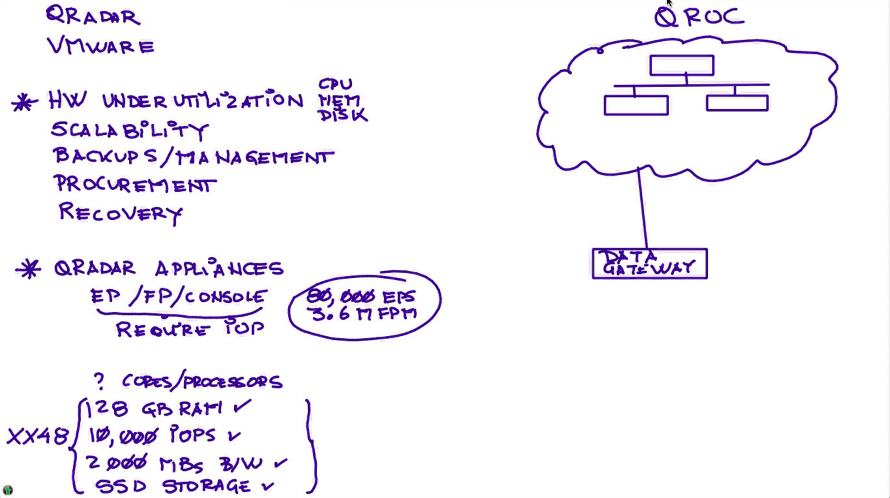
{"action": "left_click_drag", "start_coordinate": [573, 294], "coordinate": [736, 291]}
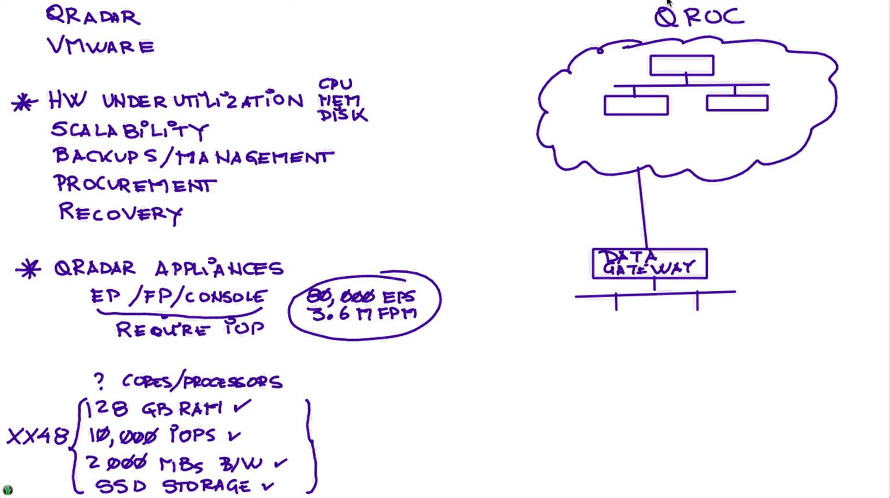
Step: Handwrite SCALABILITY beside the connector line below the QROC cloud
{"action": "type", "text": "SA"}
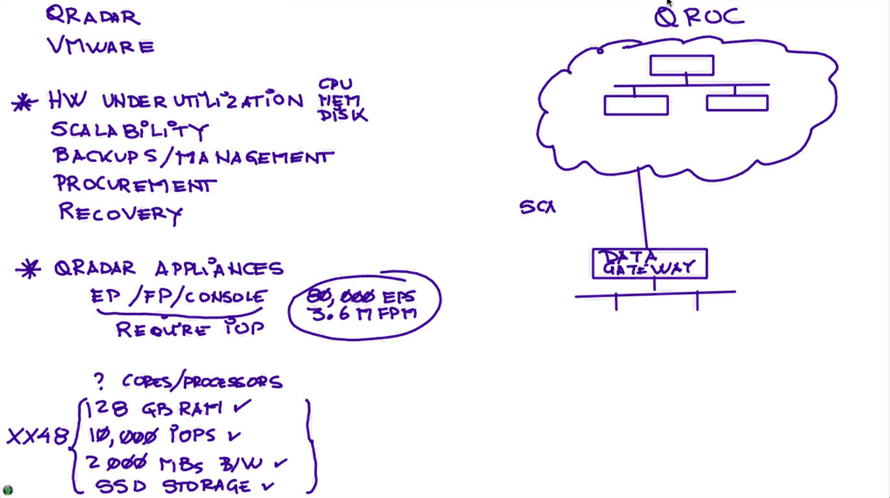
{"action": "type", "text": "LABILIT"}
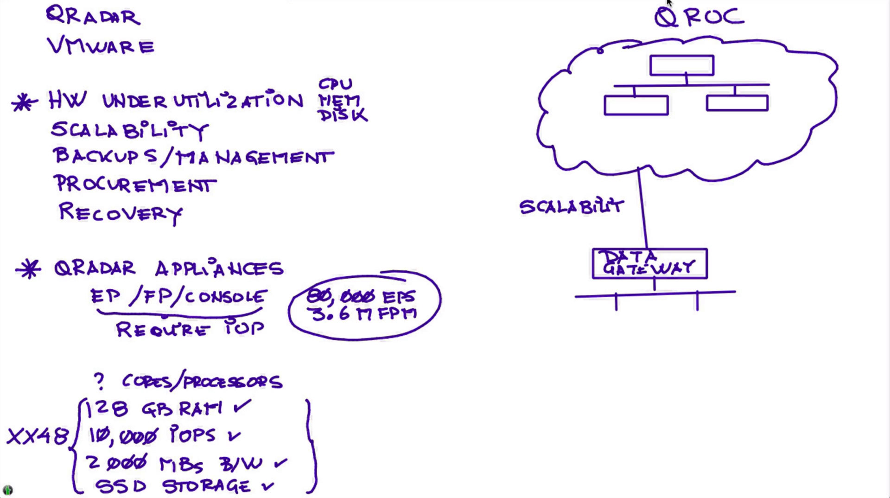
{"action": "type", "text": "y"}
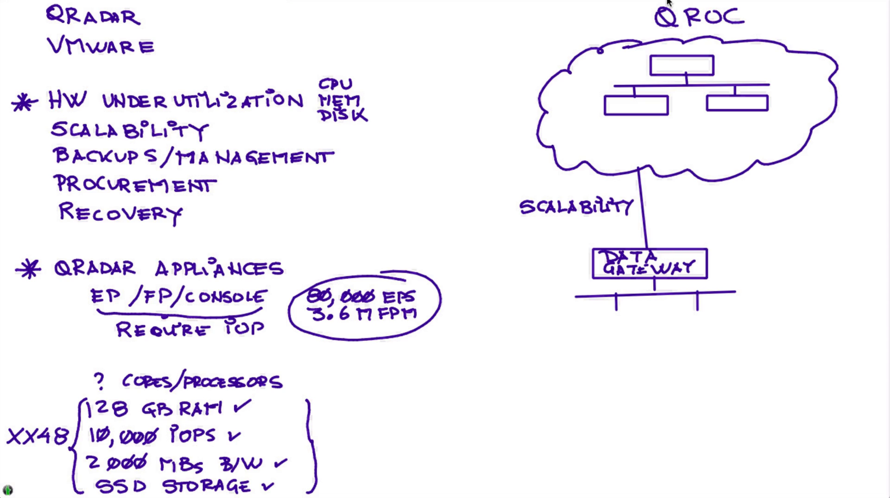
Step: Handwrite DATA ENCRYP. and COMPRESSION beside the QROC link
{"action": "type", "text": "DATA EI"}
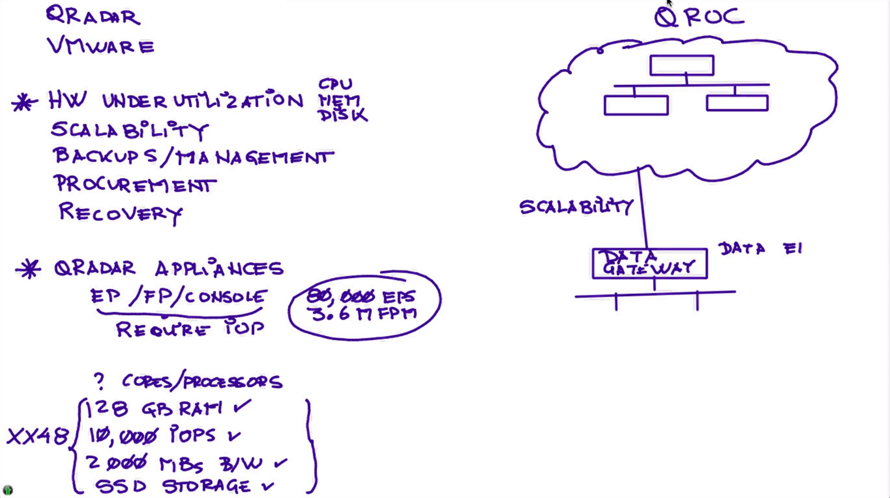
{"action": "type", "text": "ENCRYI"}
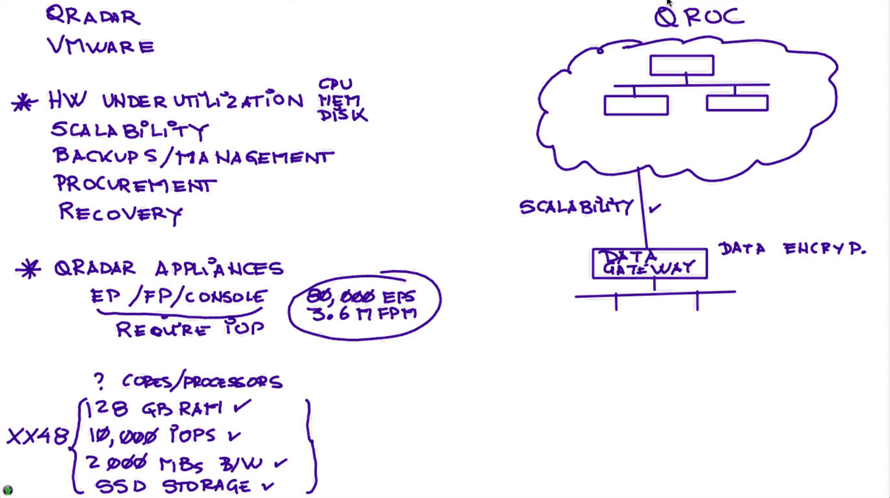
{"action": "type", "text": "COMP"}
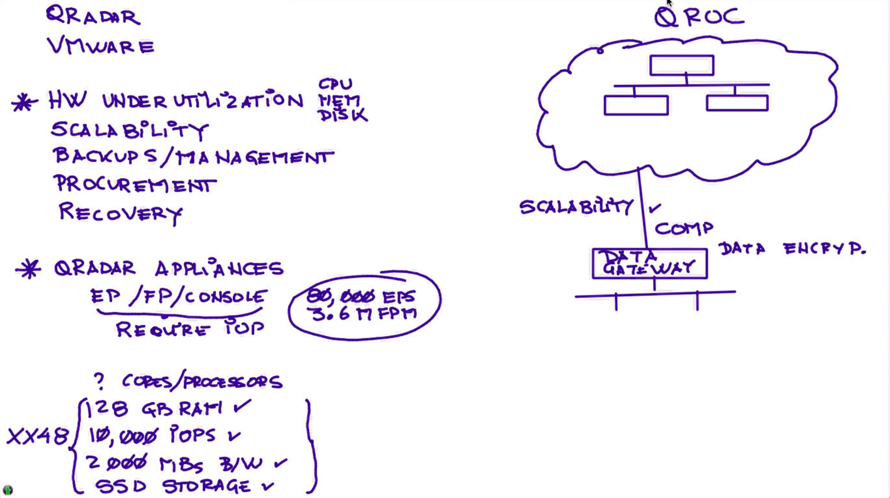
{"action": "type", "text": "RESS"}
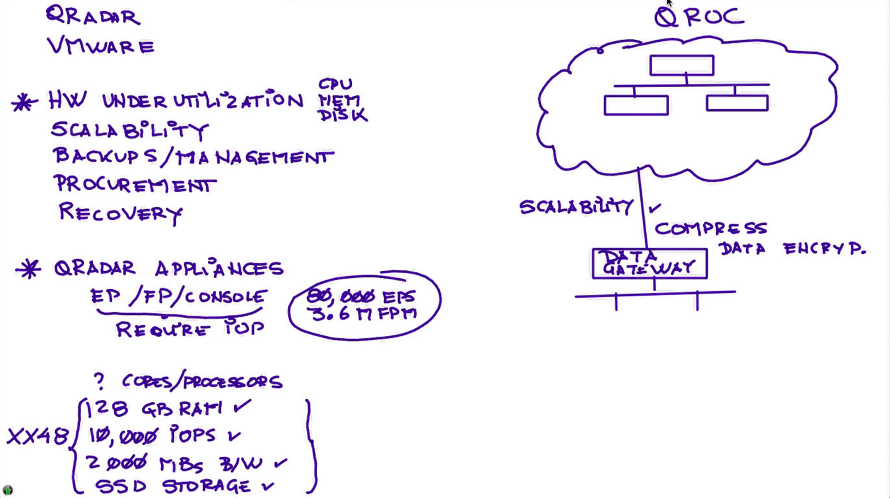
{"action": "type", "text": "ION"}
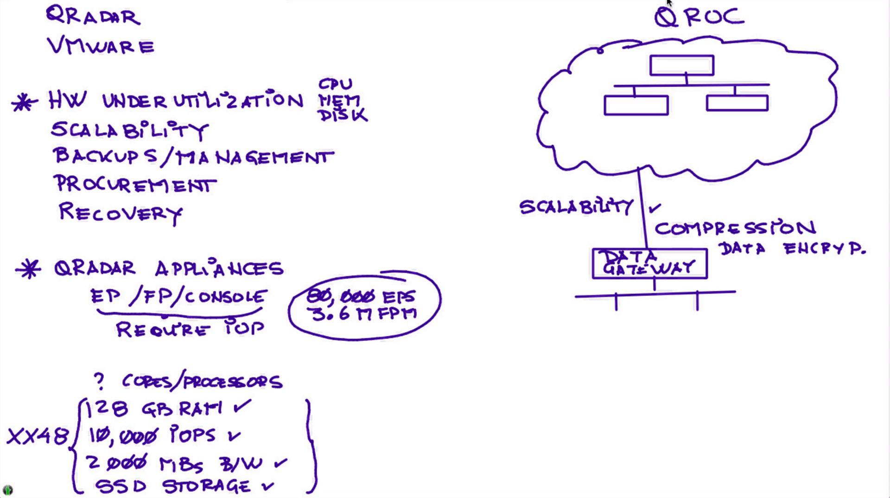
Step: Tick SCALABILITY, then write HA/DR and EPS with DAYS underlined around the QROC cloud
{"action": "left_click", "coordinate": [699, 207]}
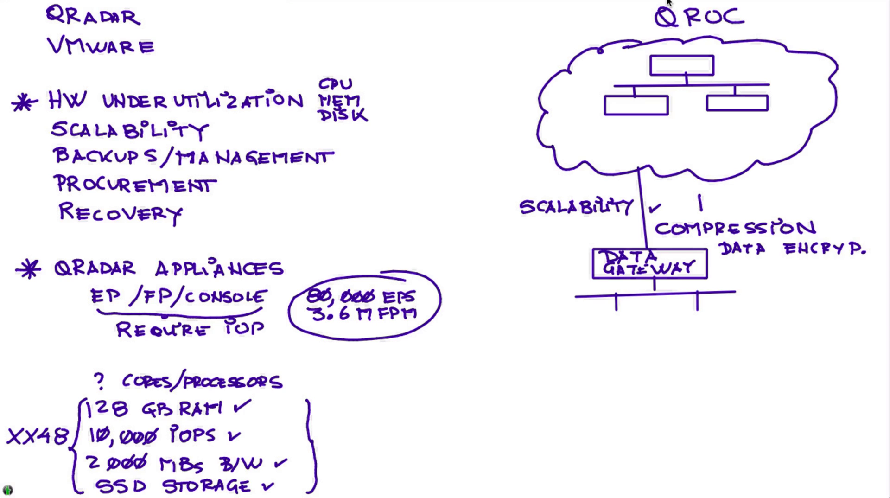
{"action": "type", "text": "HA/"}
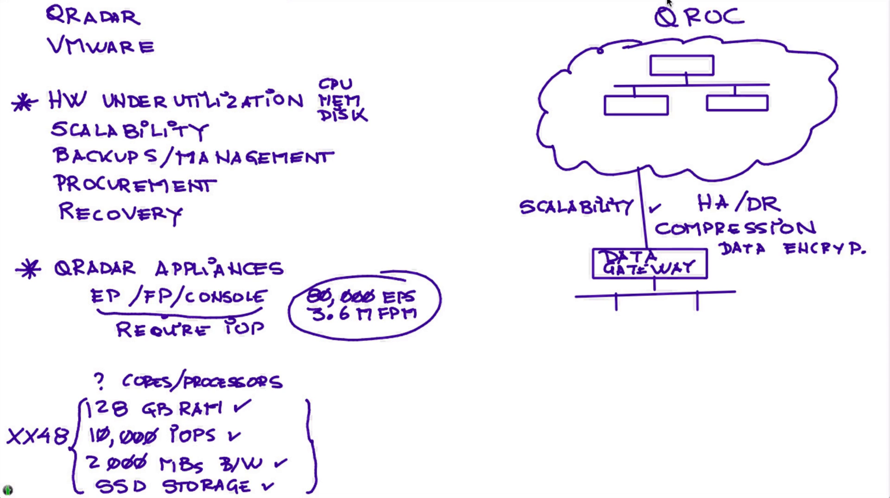
{"action": "type", "text": "EPS"}
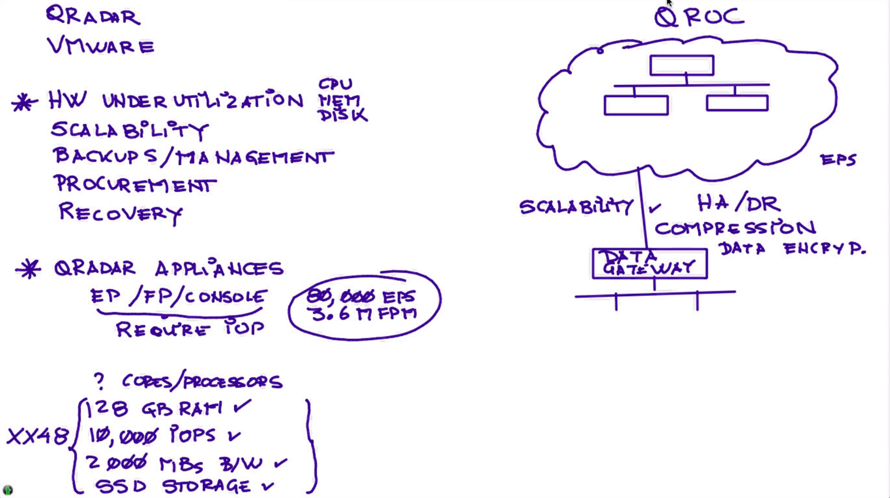
{"action": "type", "text": "DA"}
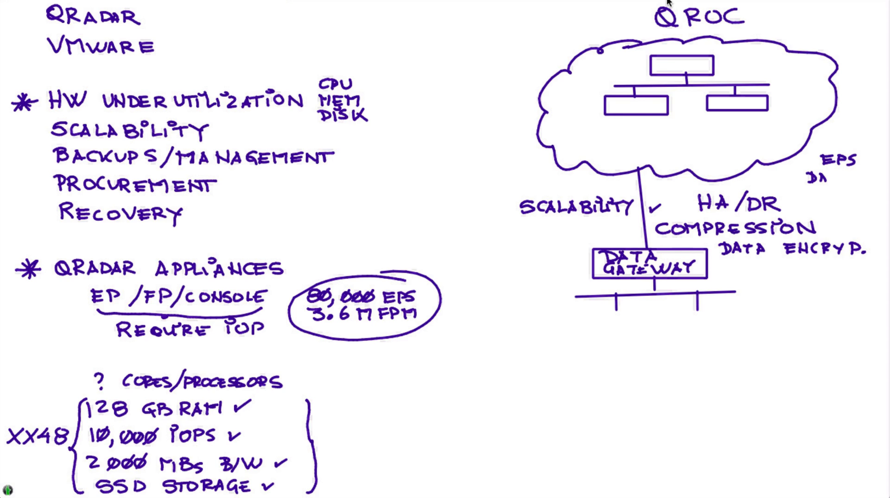
{"action": "type", "text": "DAYS"}
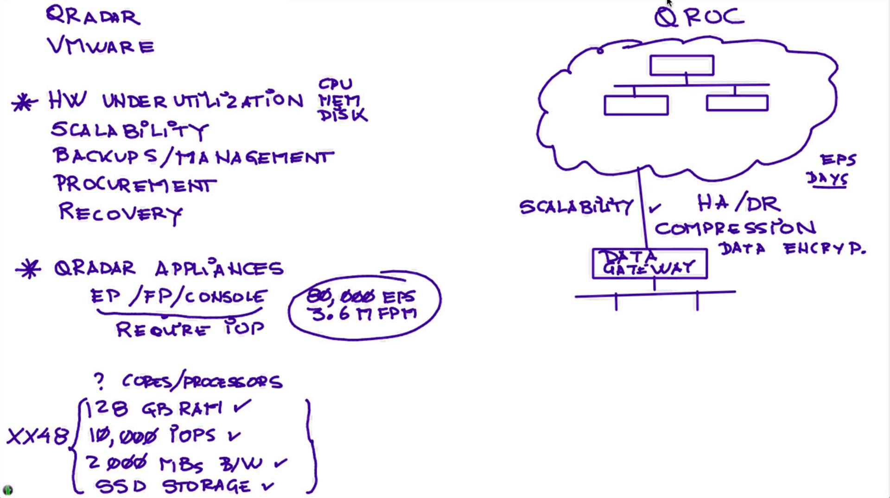
Step: Handwrite PATCHING/MIGRATION beneath the Data Gateway branches
{"action": "type", "text": "P/"}
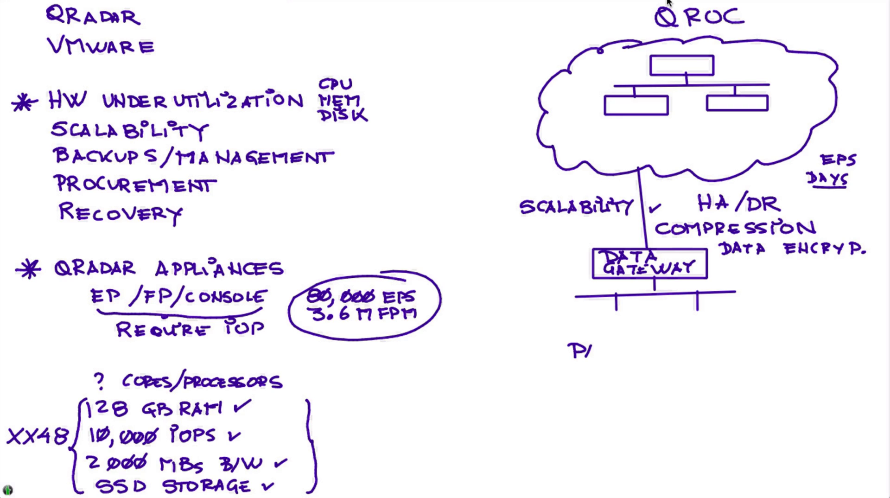
{"action": "type", "text": "PATCH"}
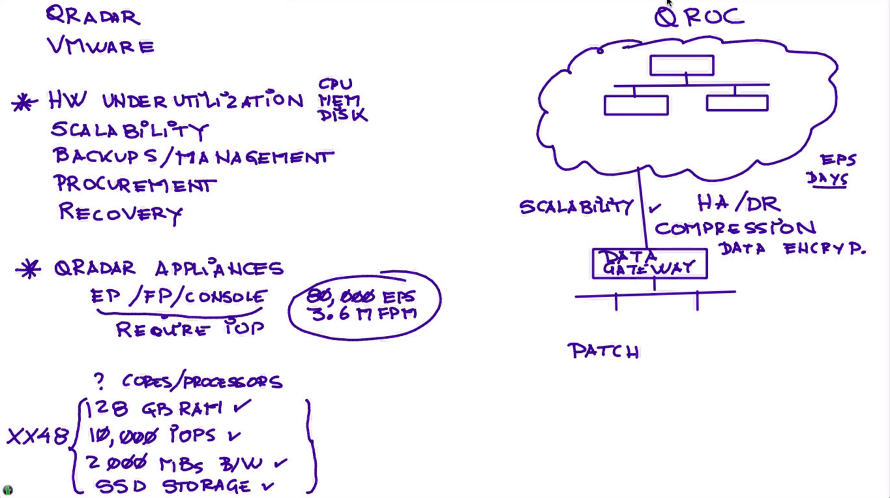
{"action": "type", "text": "ING"}
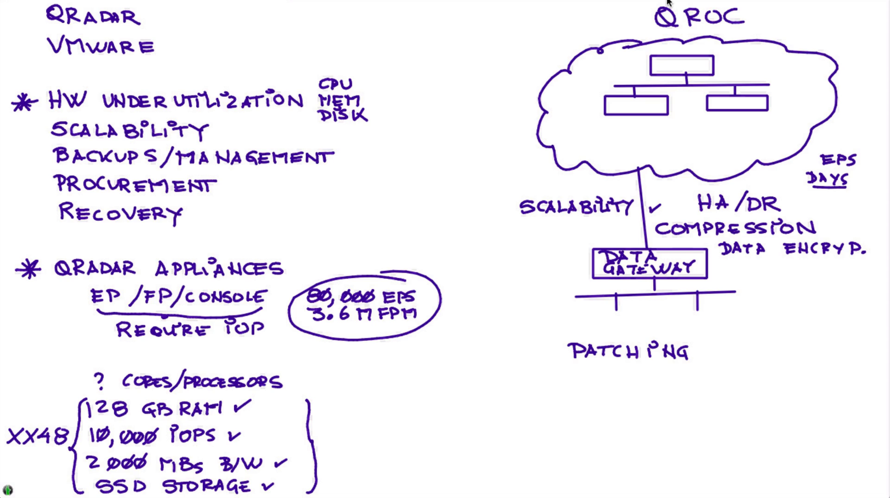
{"action": "type", "text": "/MIGR"}
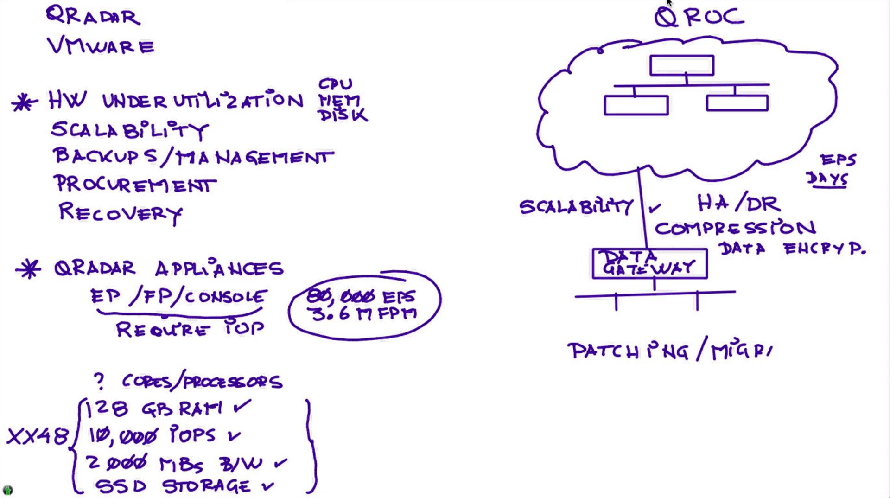
{"action": "type", "text": "ATIO"}
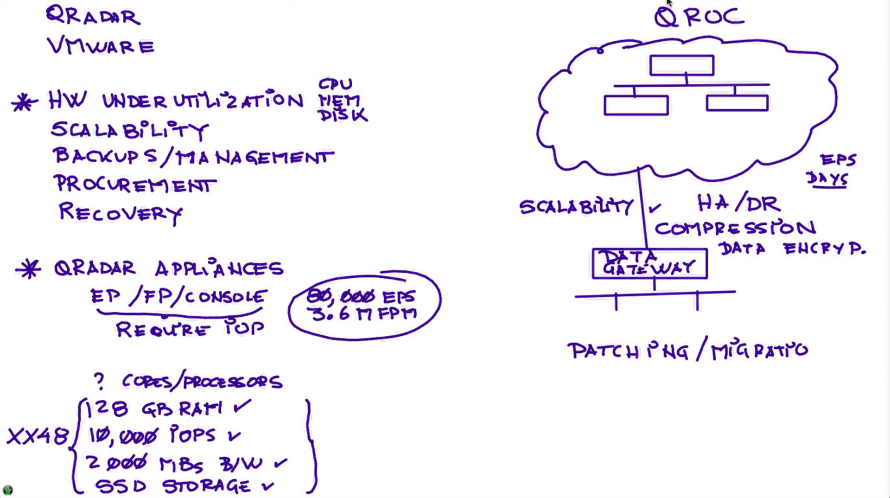